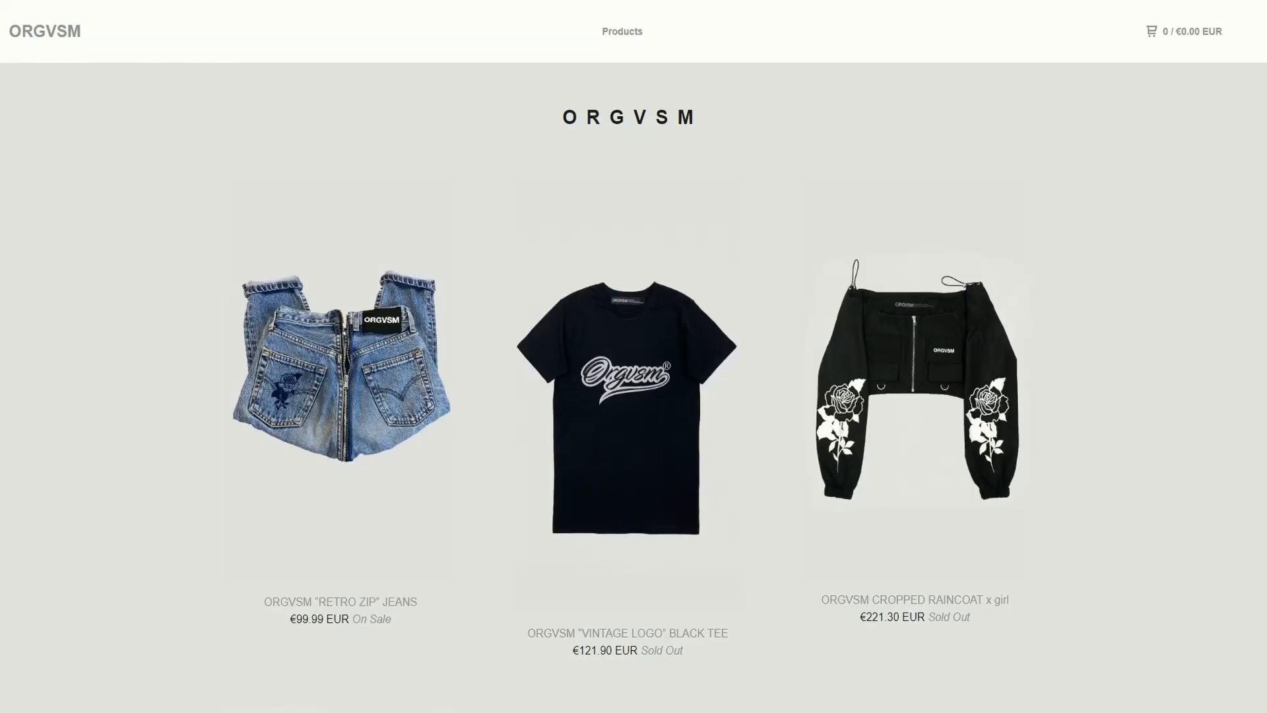
scroll(down, 3)
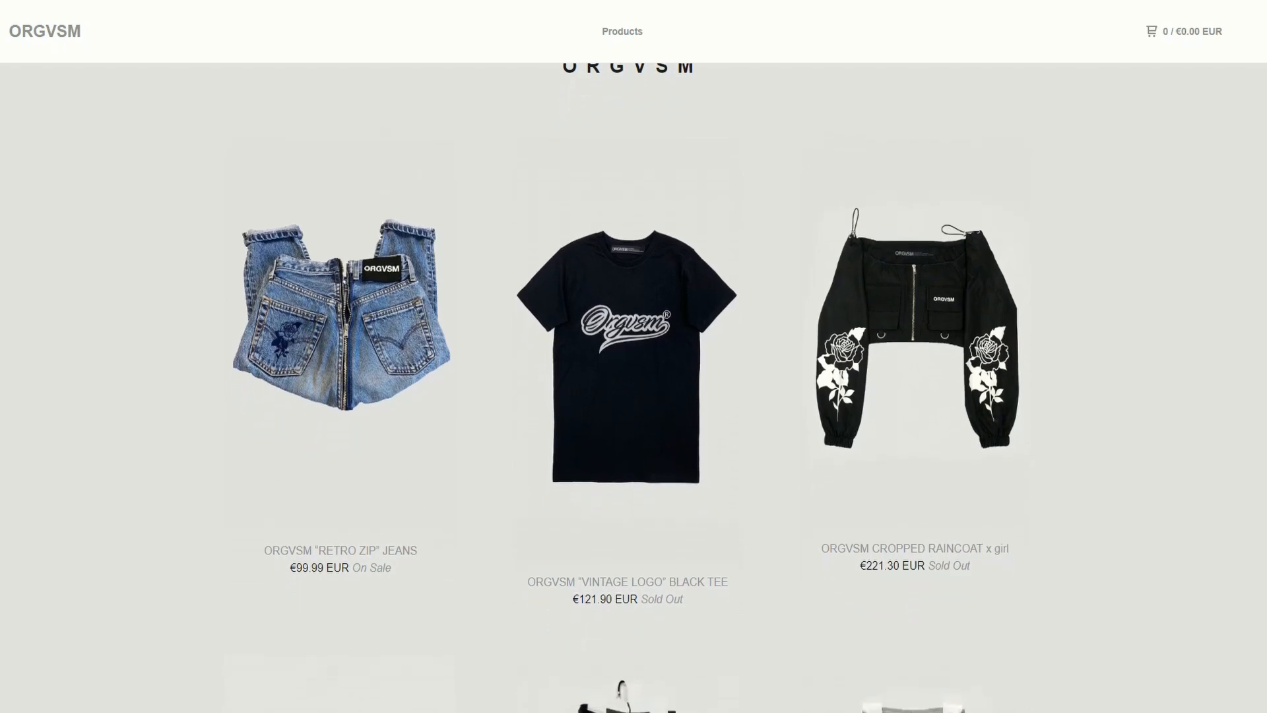
scroll(down, 3)
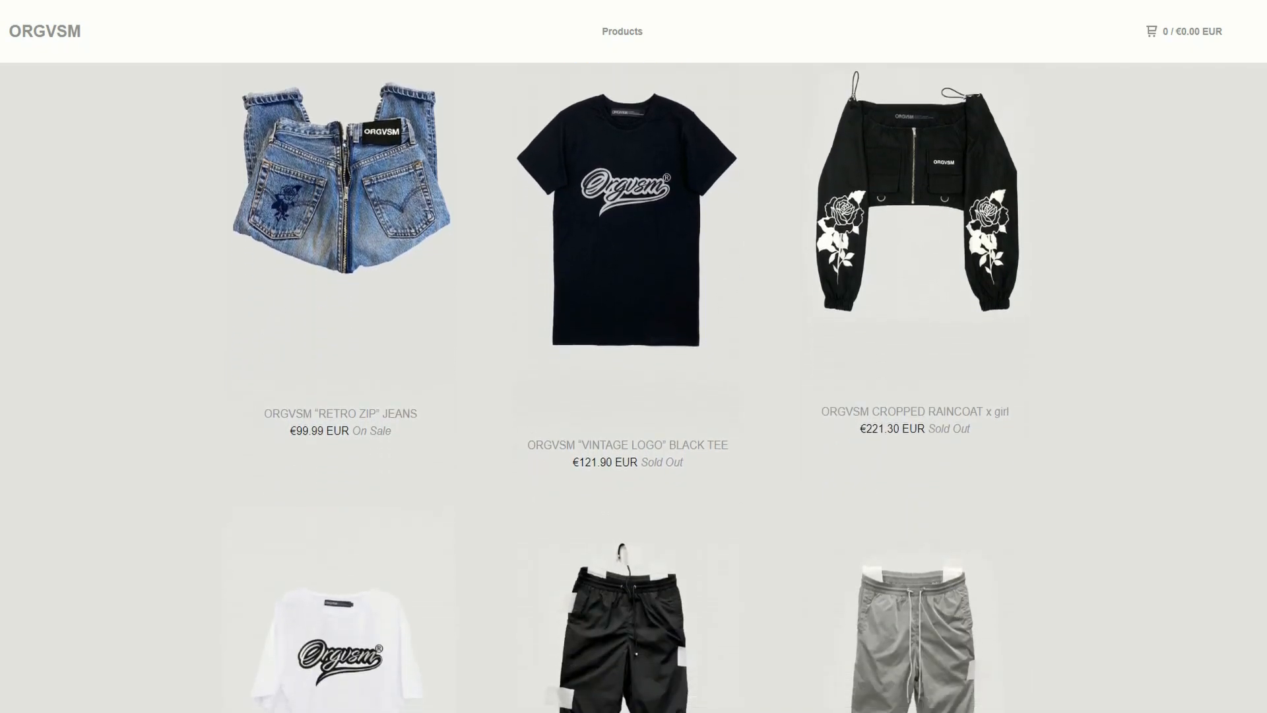
scroll(down, 3)
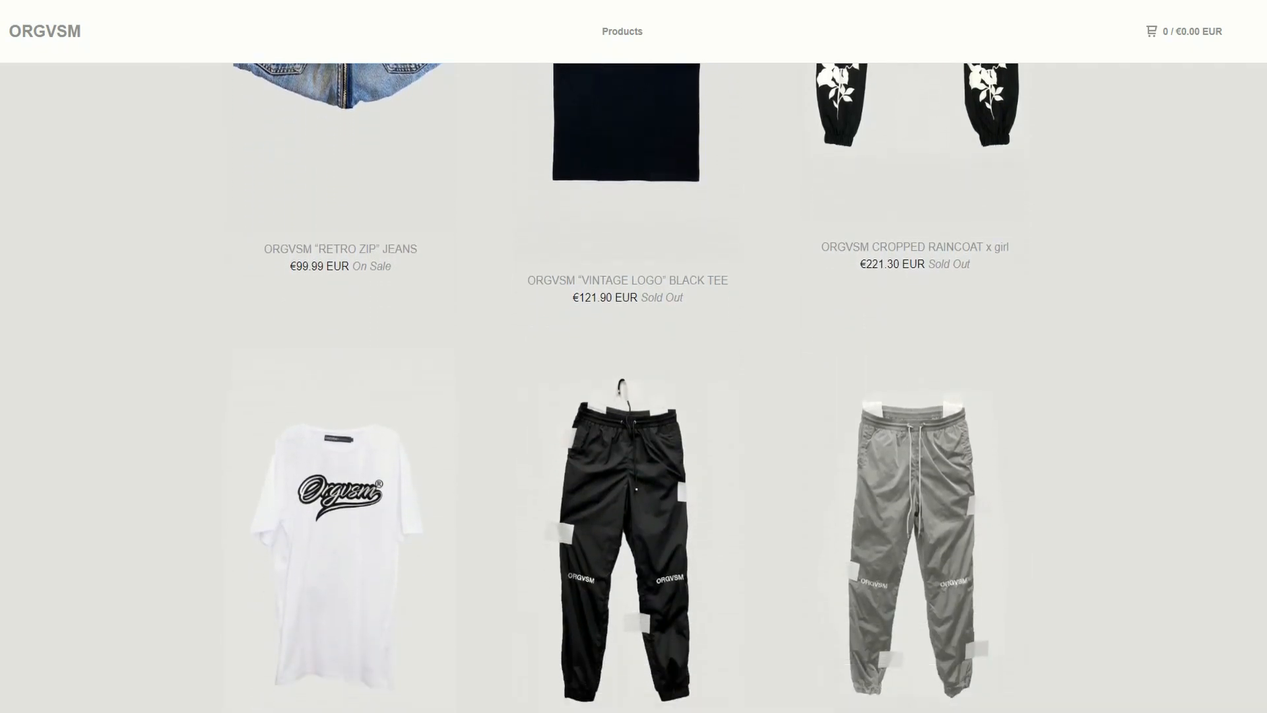
scroll(down, 3)
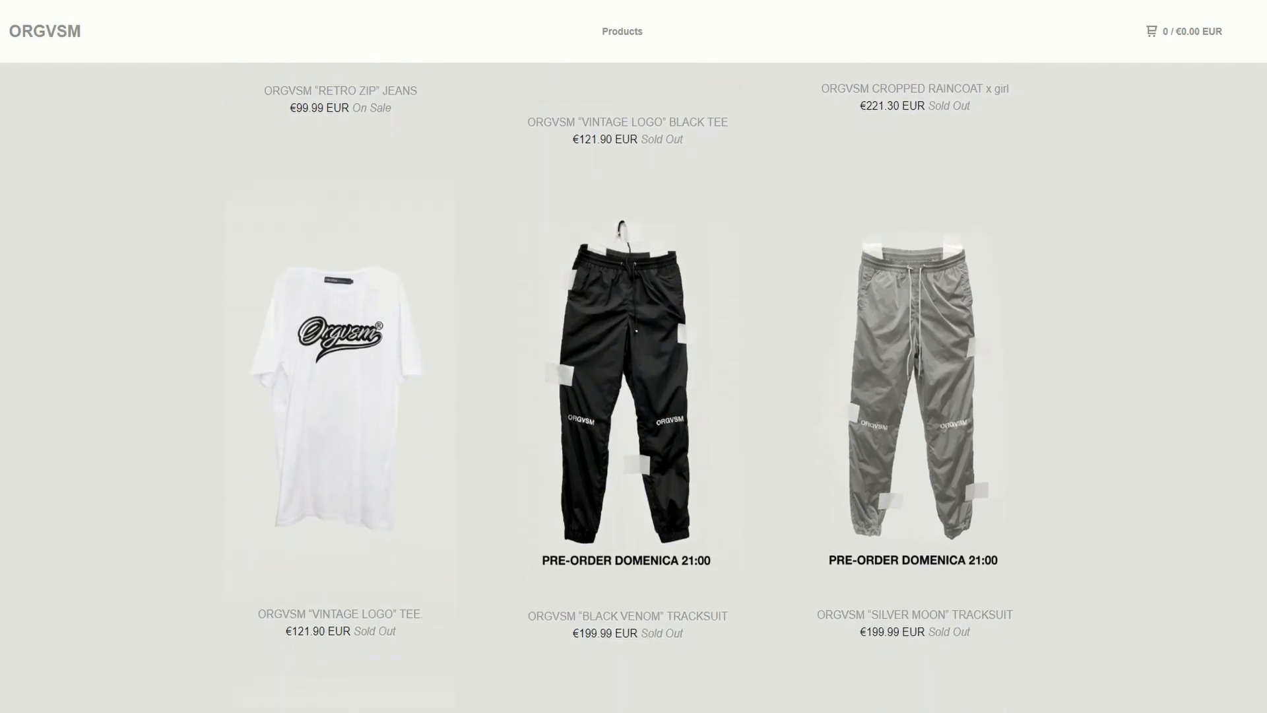
scroll(down, 3)
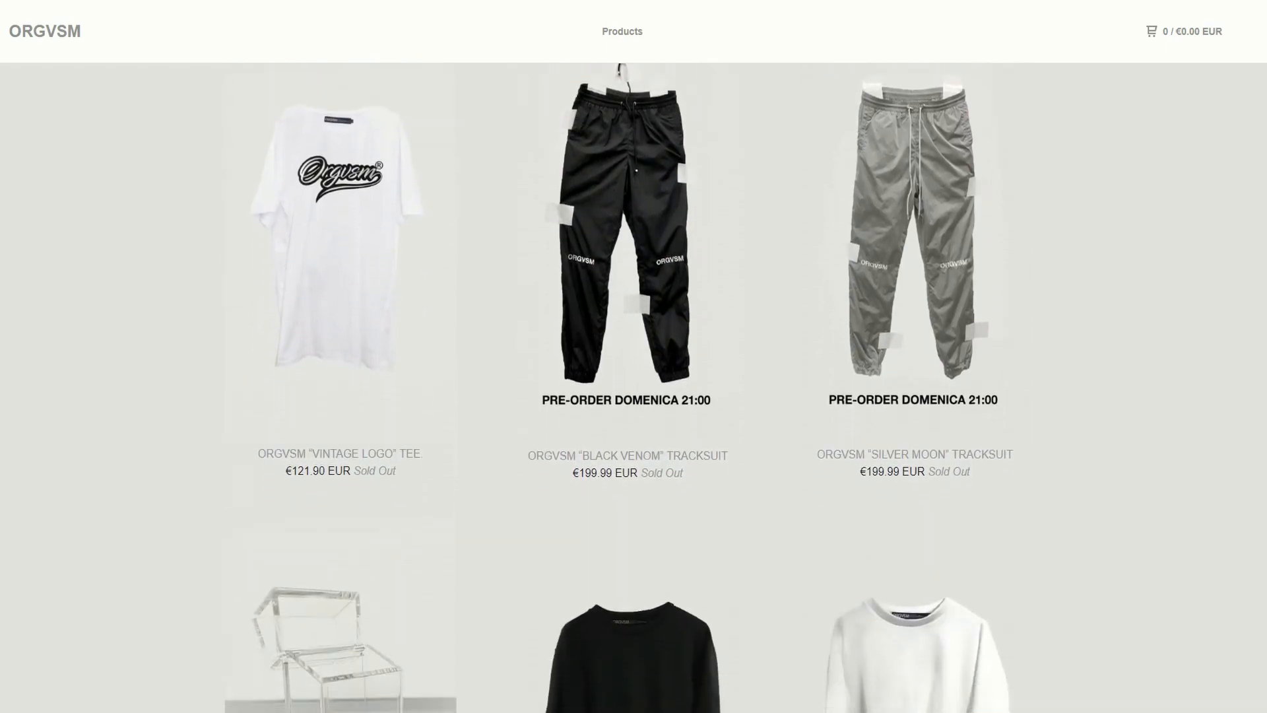
scroll(down, 3)
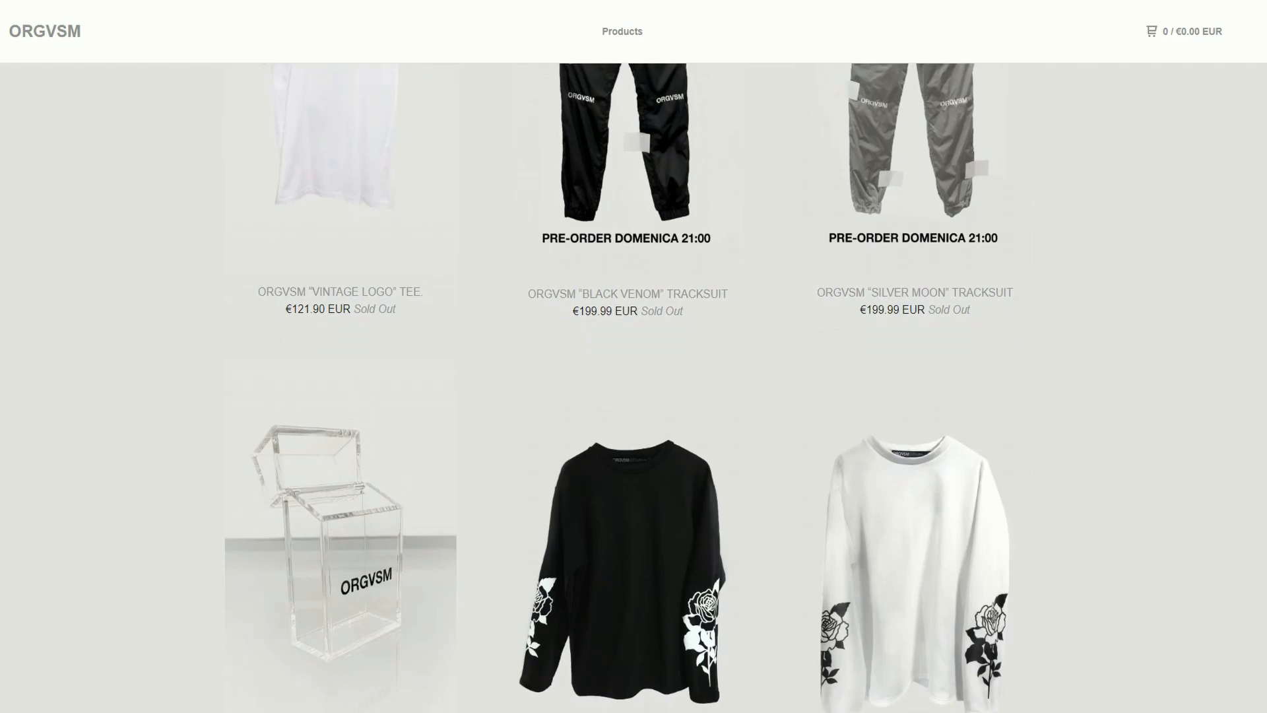
scroll(down, 3)
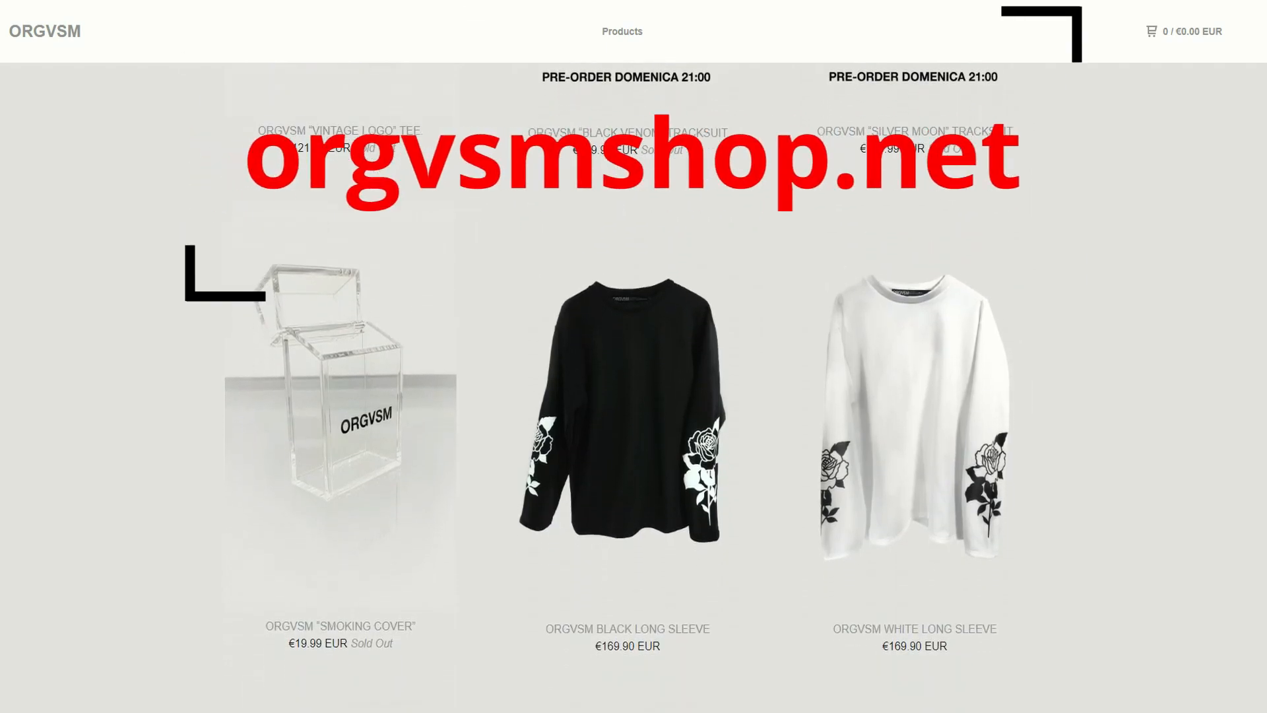
scroll(down, 3)
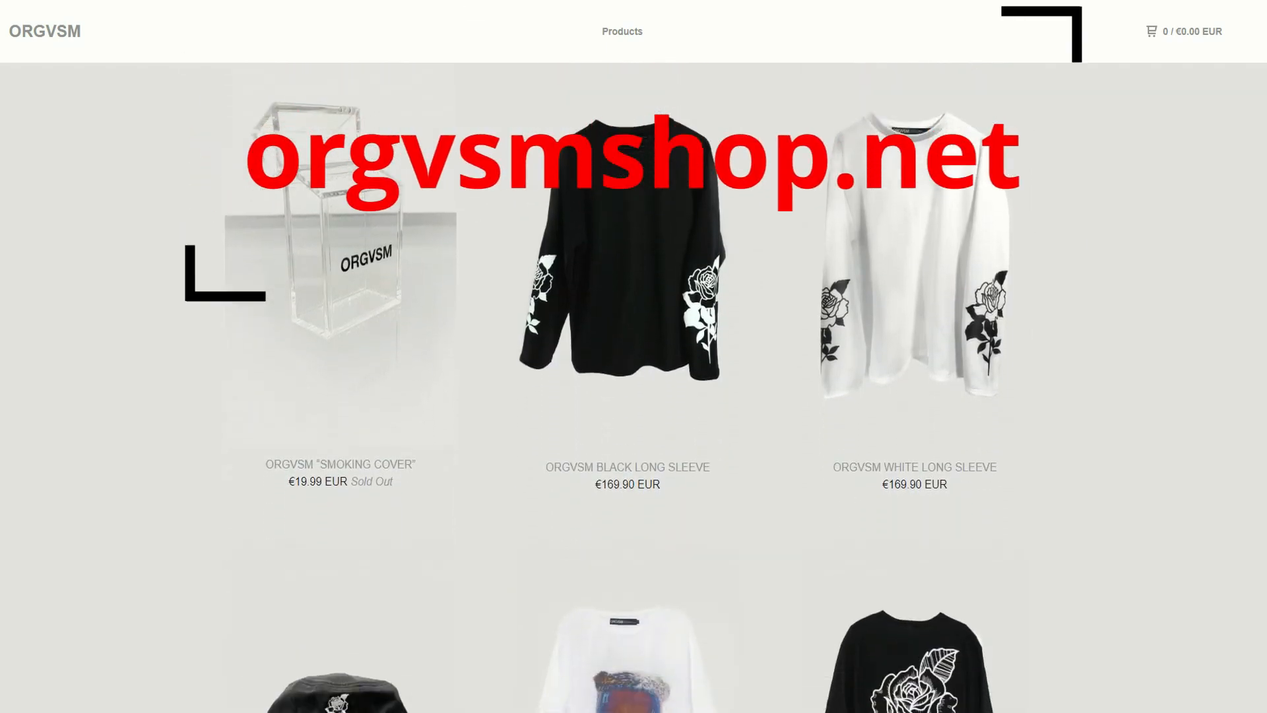
scroll(down, 3)
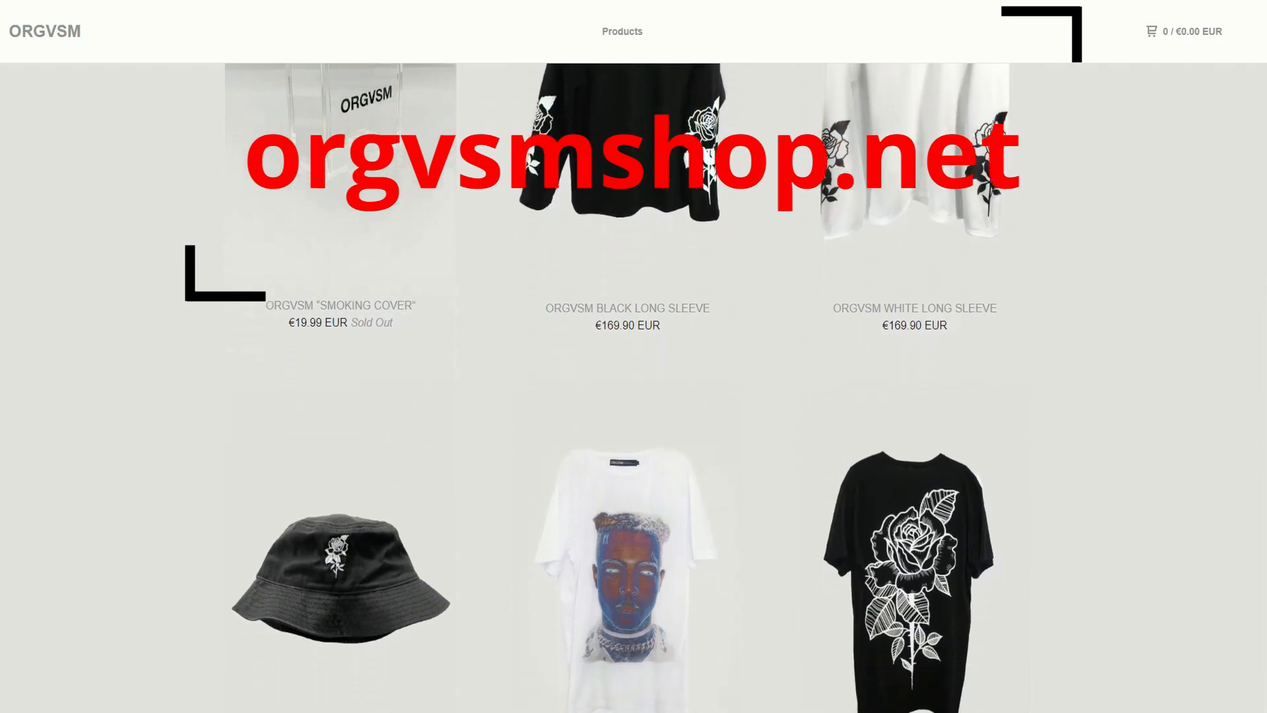
scroll(down, 3)
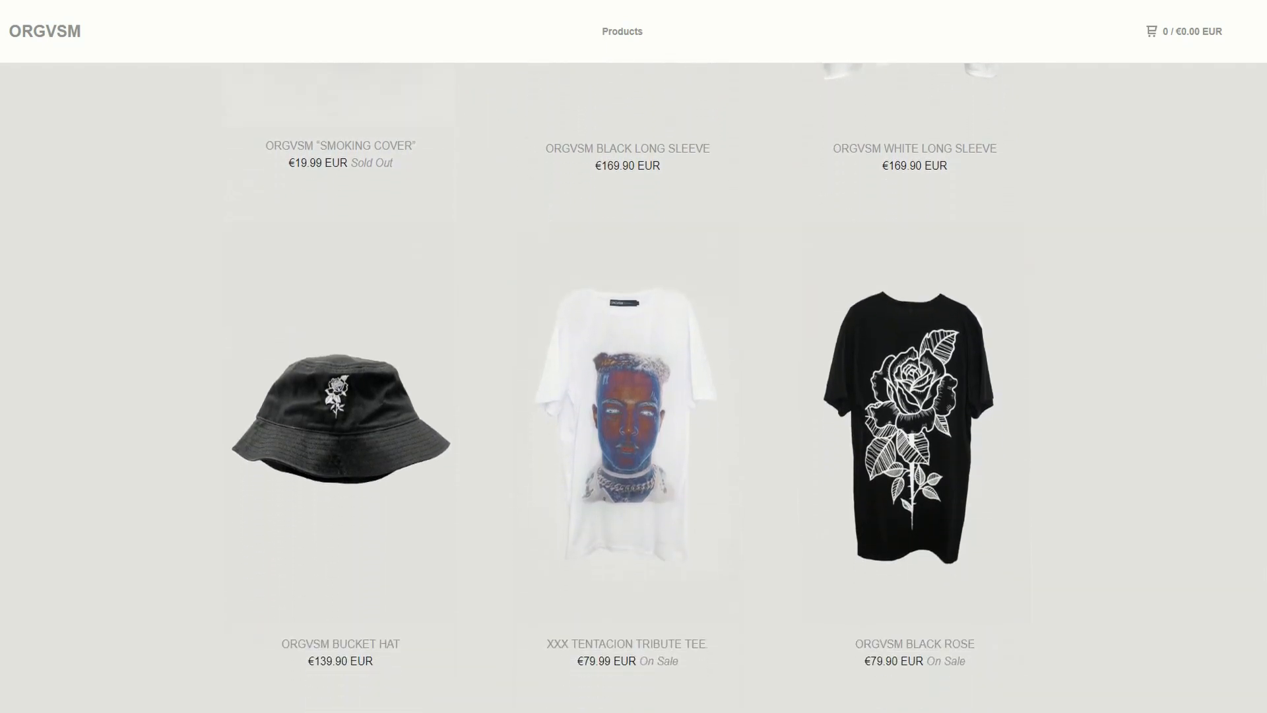